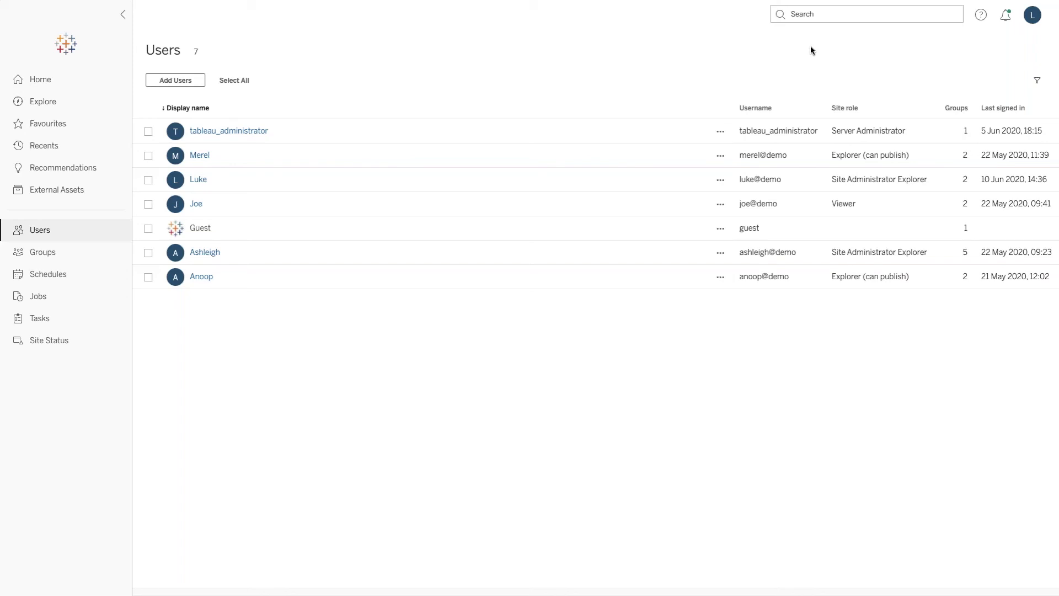
# Show the Site Status 'Background Tasks for Extracts' dashboard with 21 successful and 7 failed refreshes
pyautogui.click(48, 340)
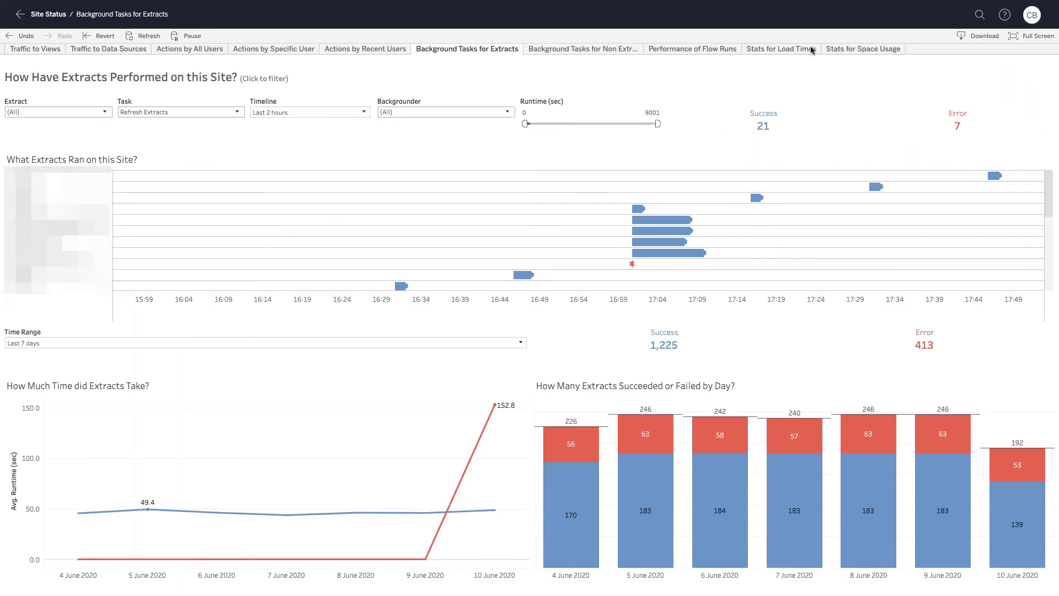